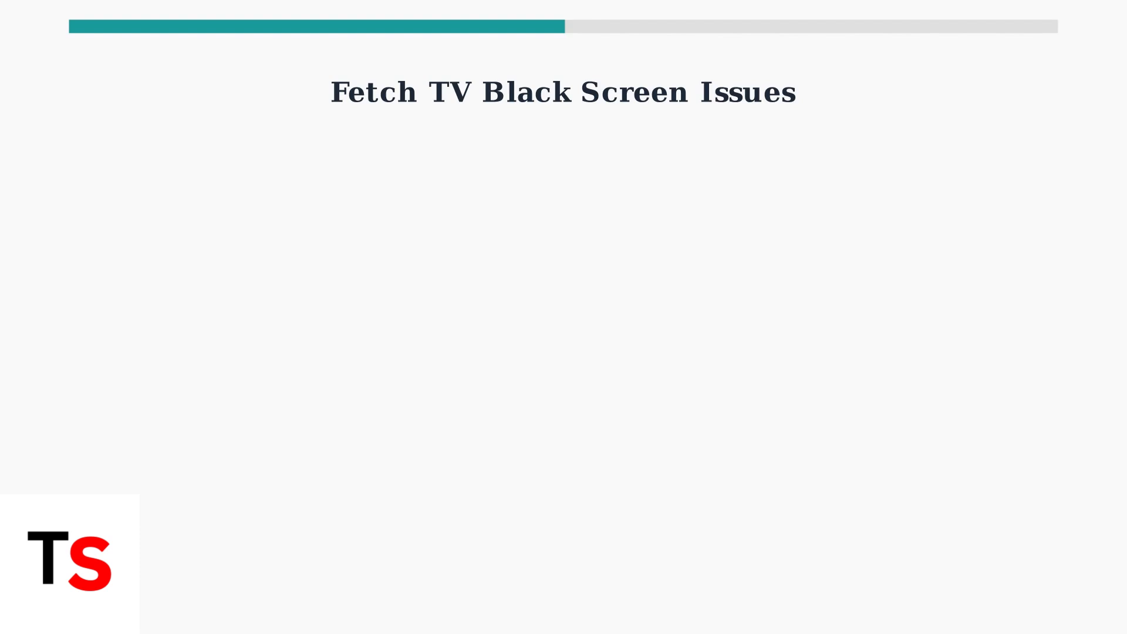
key(right)
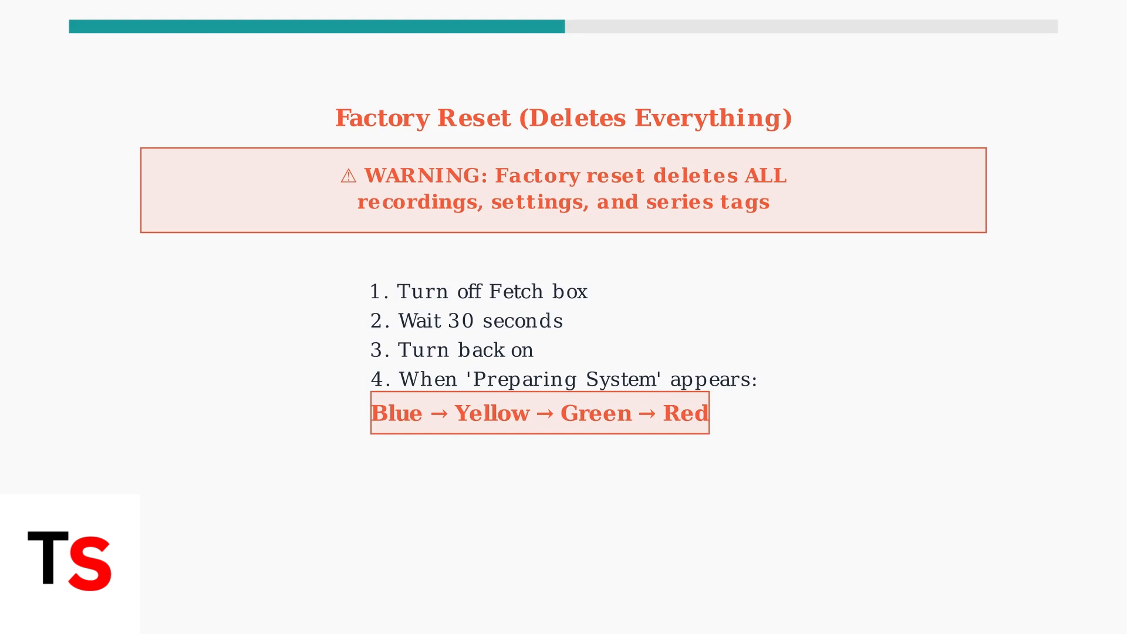
key(Right)
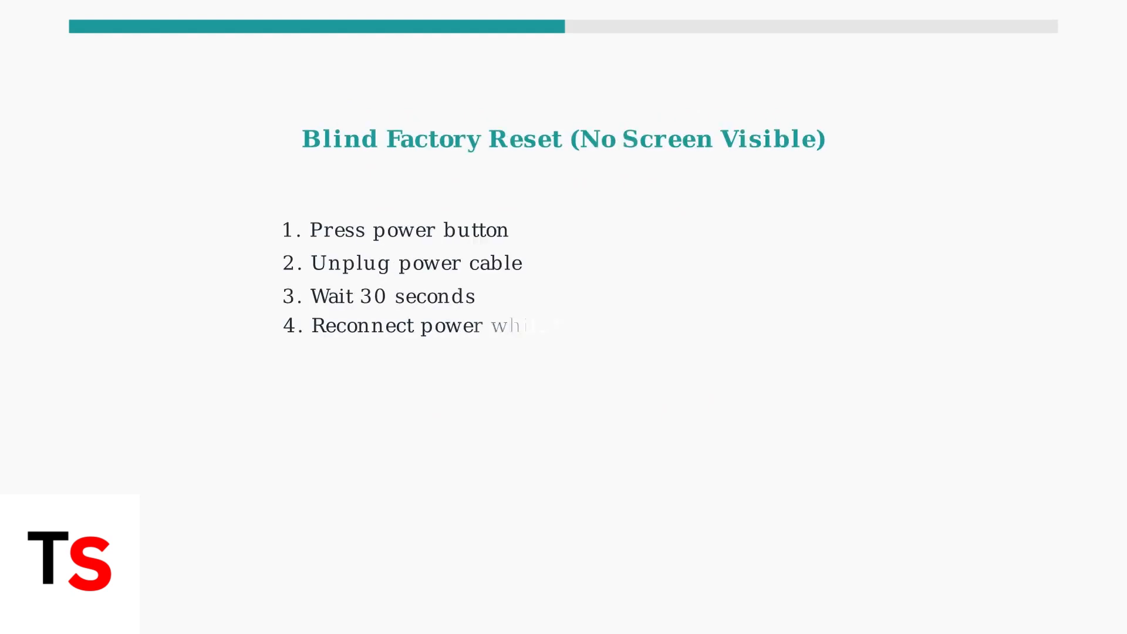